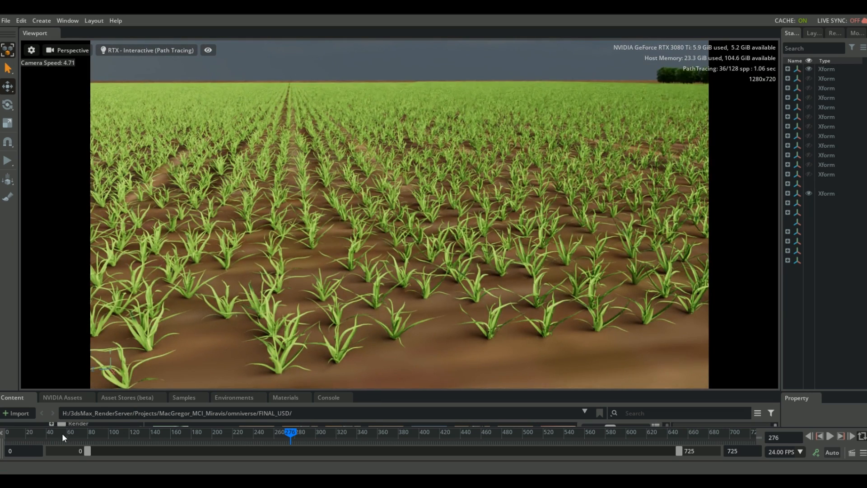
Navigate to the farm overview and list the scene's layers with the three field meshes selected.
left_click(146, 432)
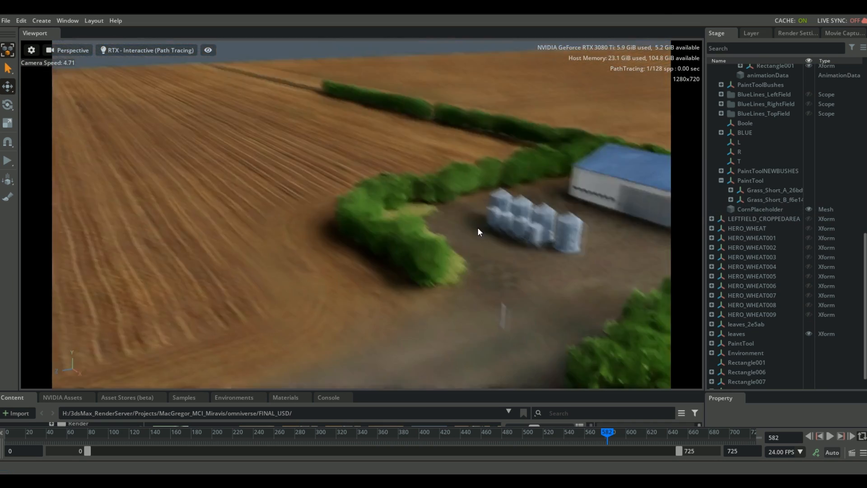
left_click(751, 32)
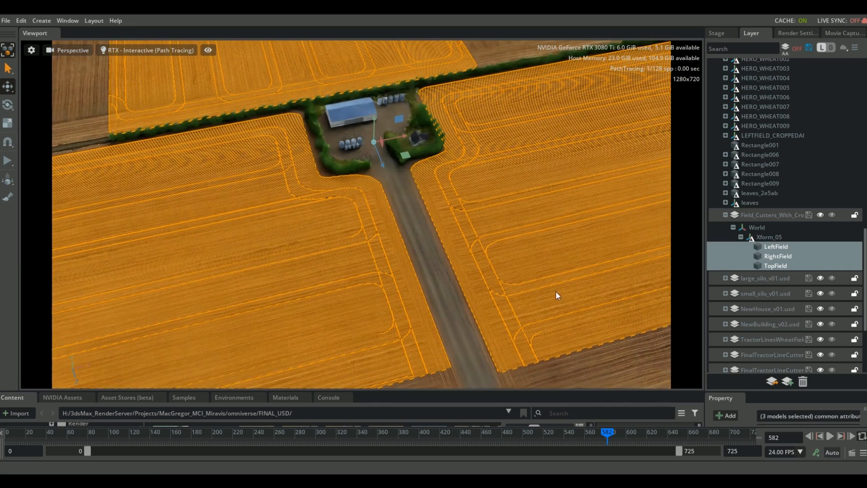
Isolate the LeftField mesh and frame its edge beside the silos.
left_click(776, 247)
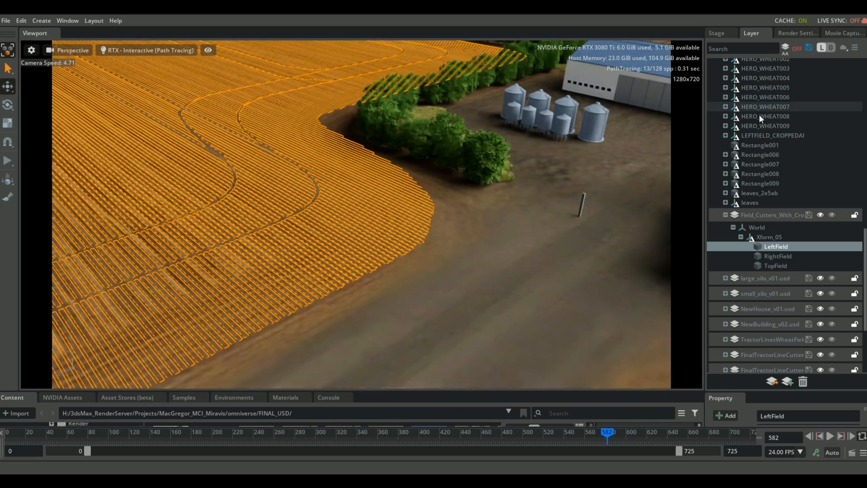
Show the Paint tool's scatter settings and choose the CornPlaceholder mesh as source.
left_click(66, 21)
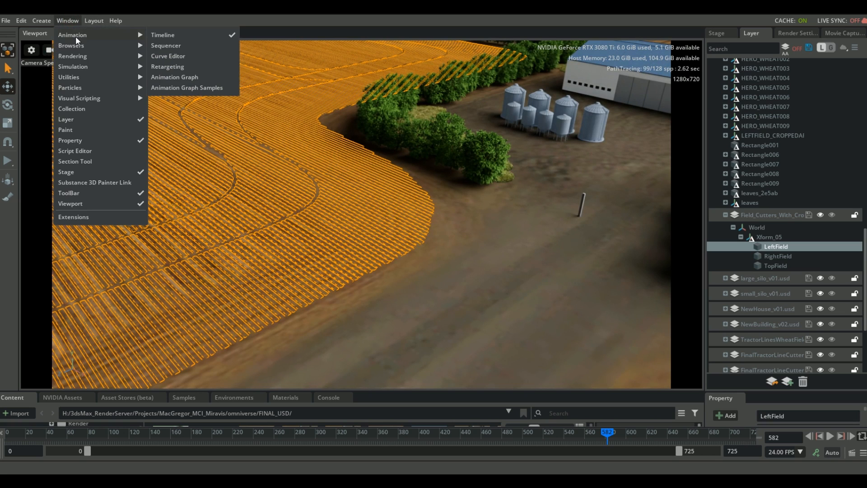
mouse_move(92, 137)
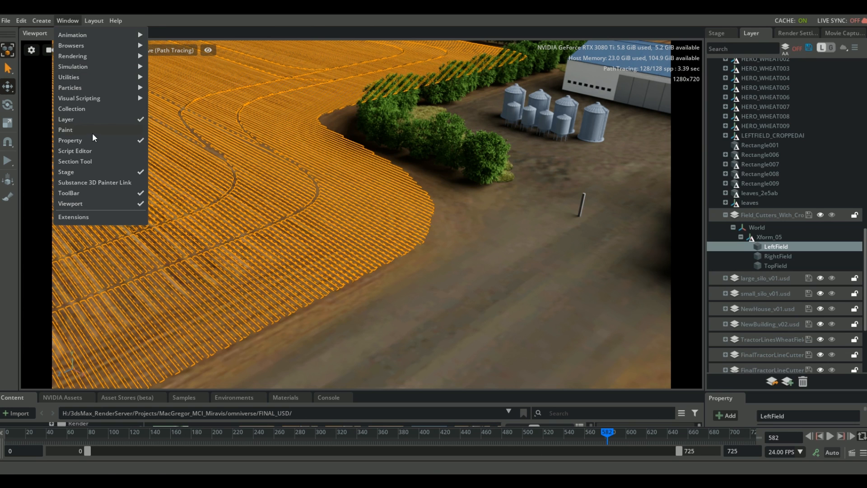
left_click(65, 129)
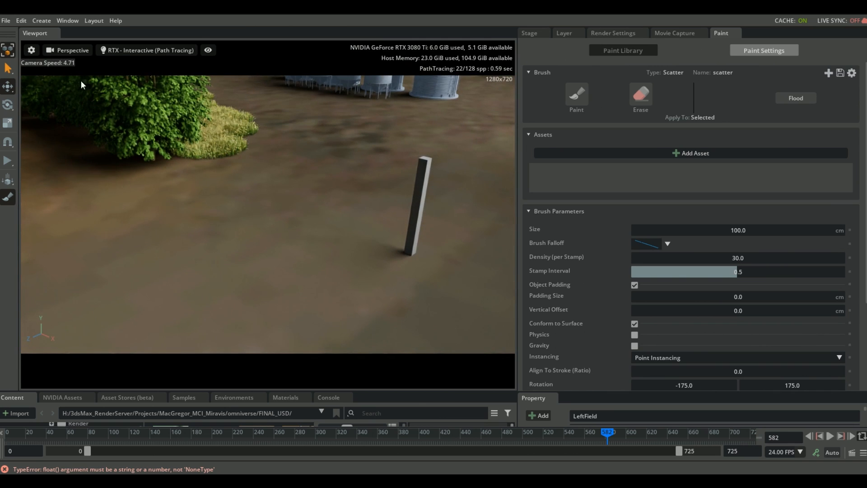
left_click(40, 20)
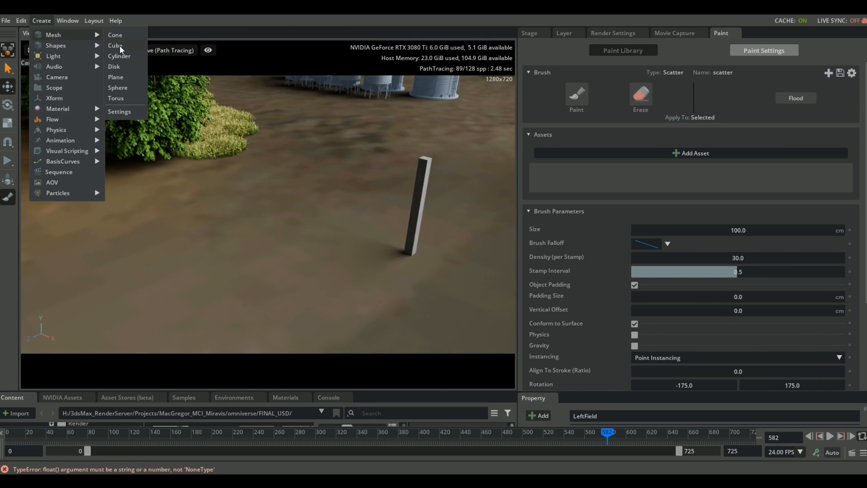
left_click(114, 45)
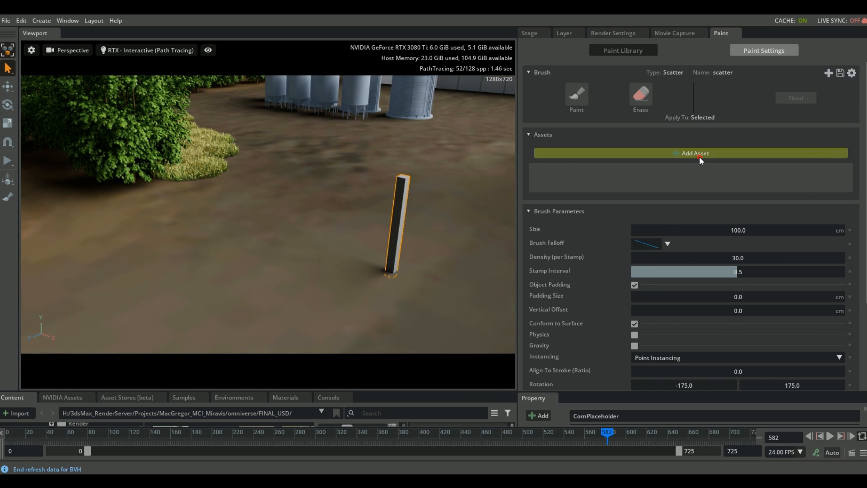
Load the corn placeholder as scatter asset with density 150 per stamp and brush size 110 cm.
left_click(689, 154)
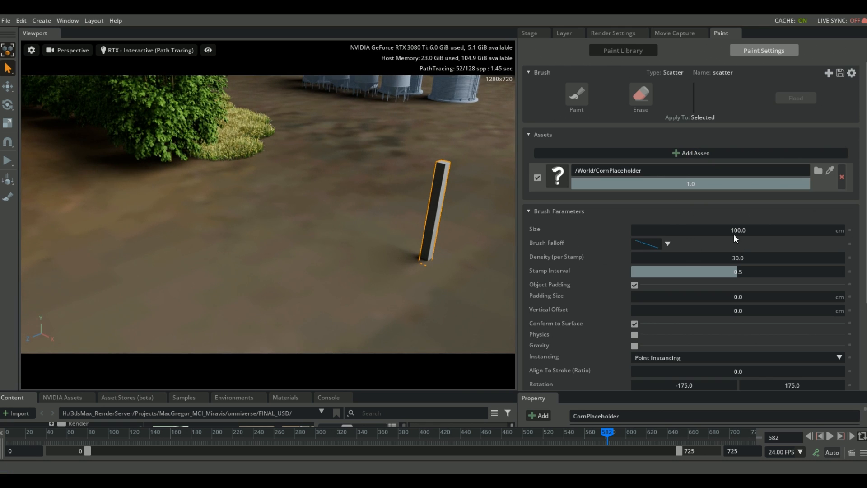
scroll("down", 3)
type("150")
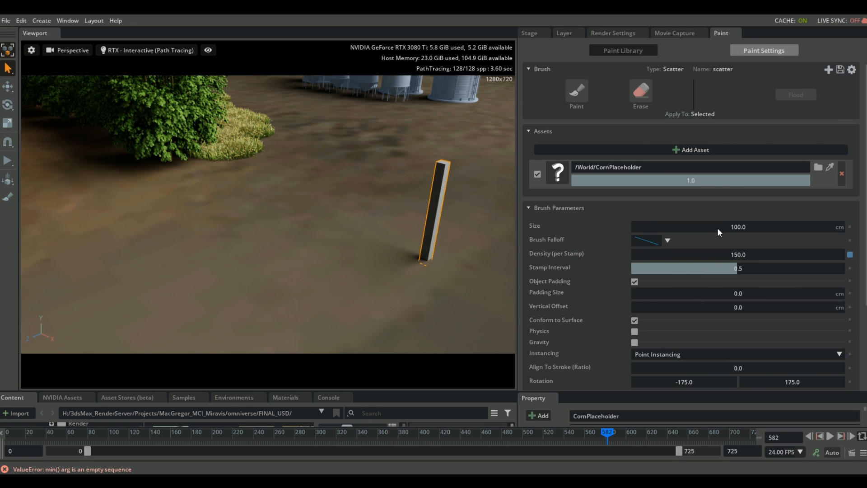
scroll("down", 3)
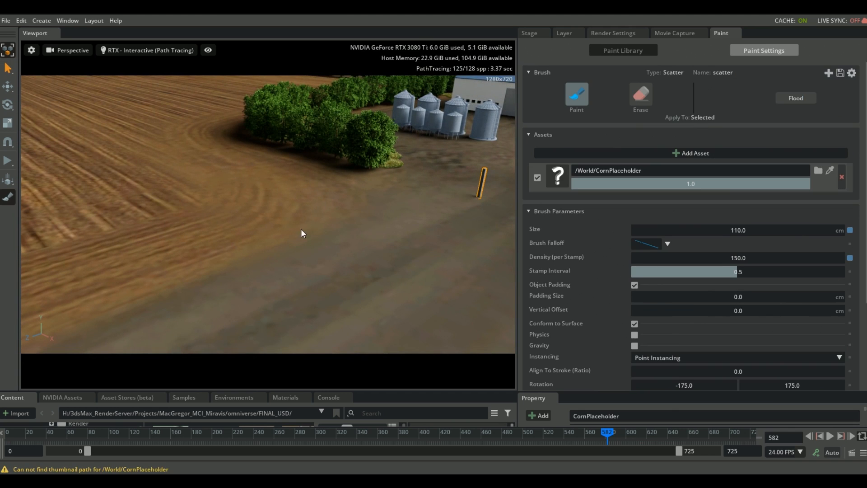
Flood the LeftField with corn placeholder posts, confirming the large instance count.
left_click(529, 32)
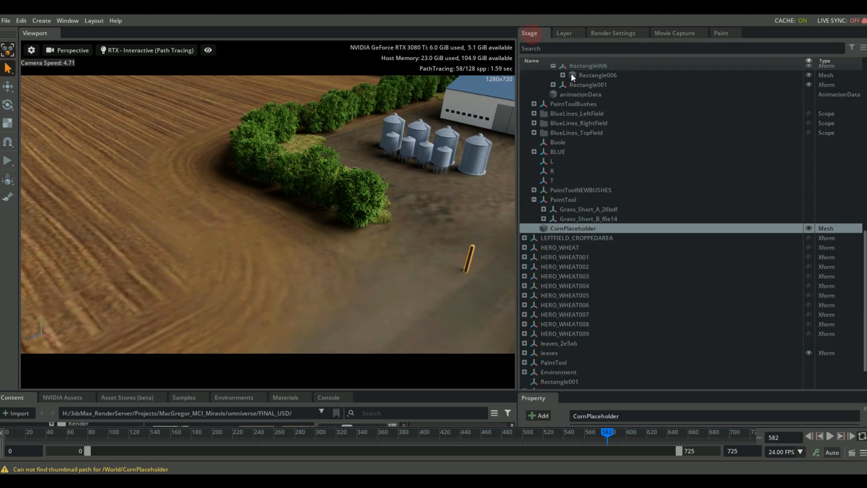
left_click(721, 32)
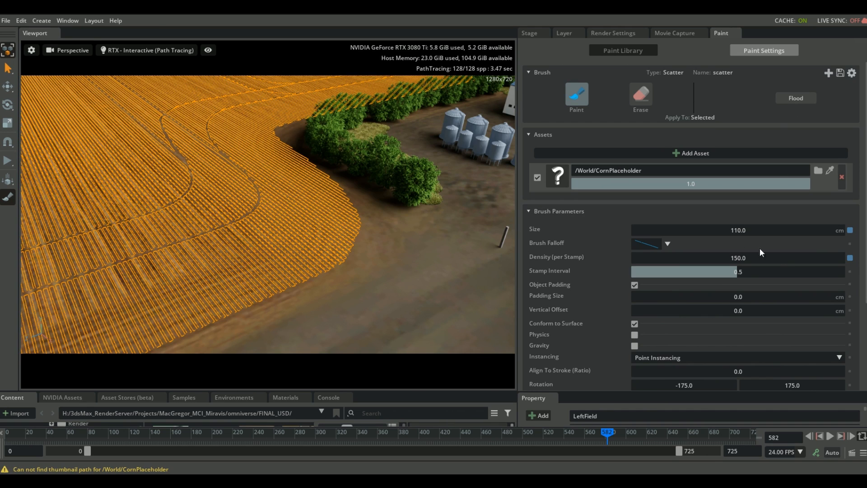
left_click(795, 98)
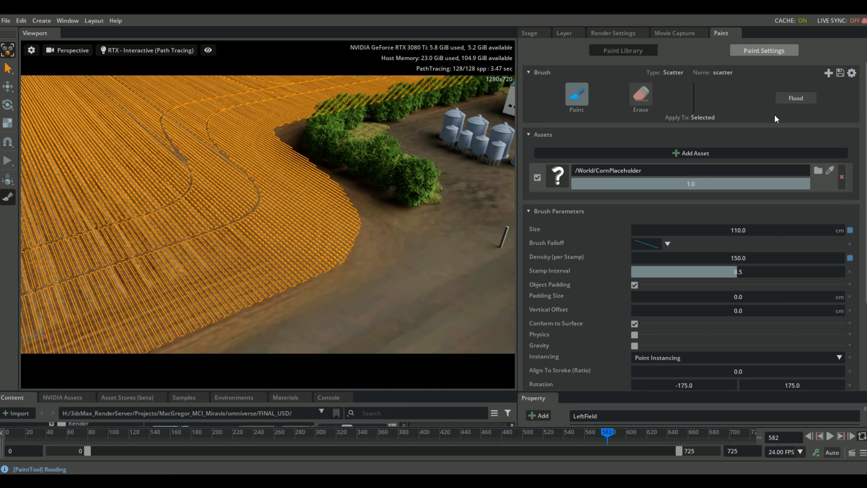
left_click(795, 97)
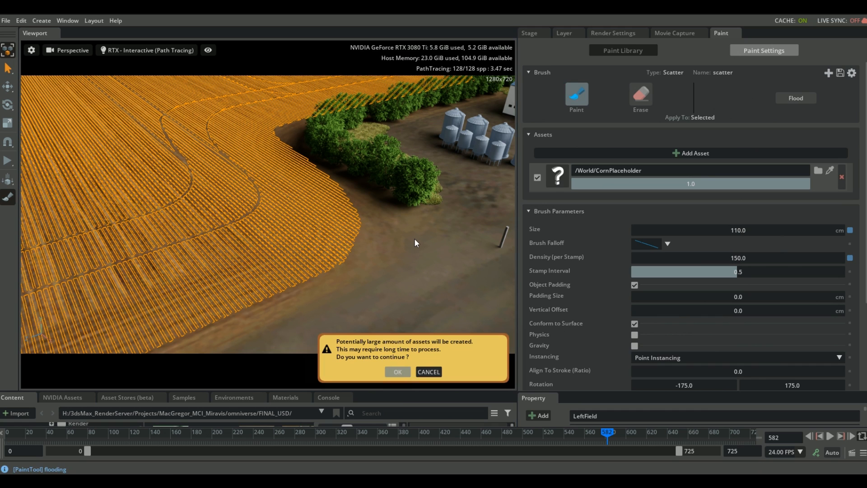
left_click(397, 371)
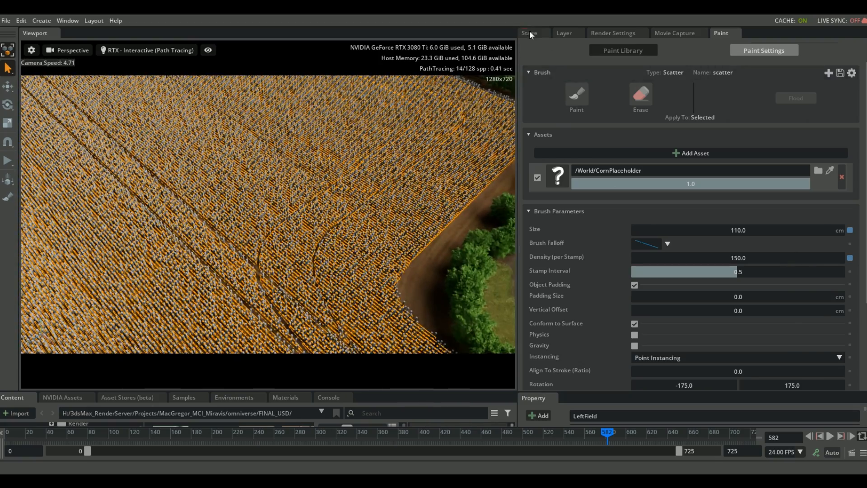
Reveal the new CornPlaceholder pointInstancer under PaintTool in the Stage hierarchy.
left_click(528, 32)
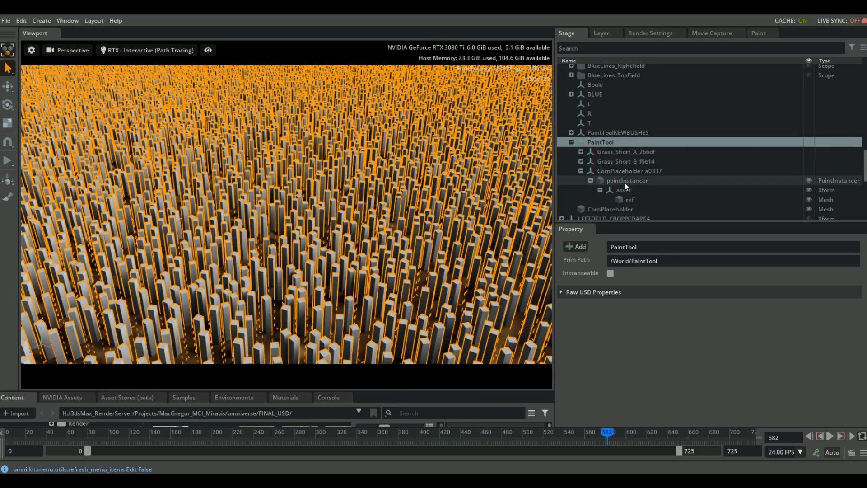
Set the HERO_WHEAT mesh as the point instancer's prototype so wheat fills the field.
left_click(629, 170)
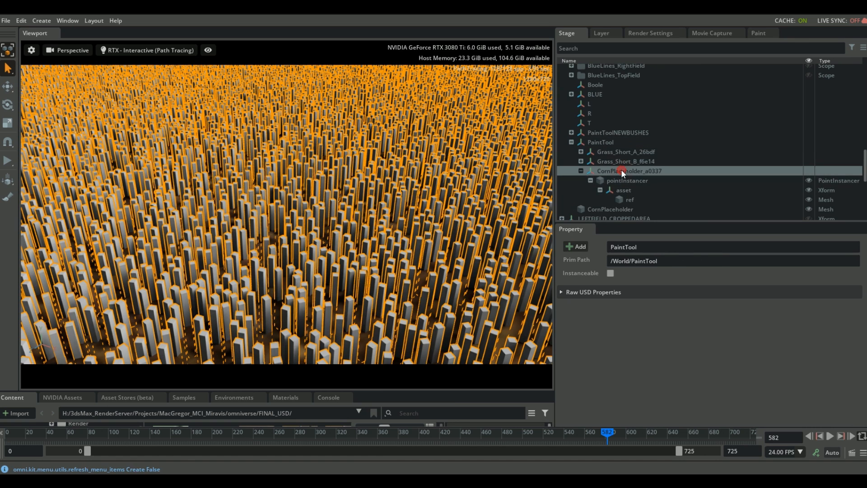
left_click(627, 181)
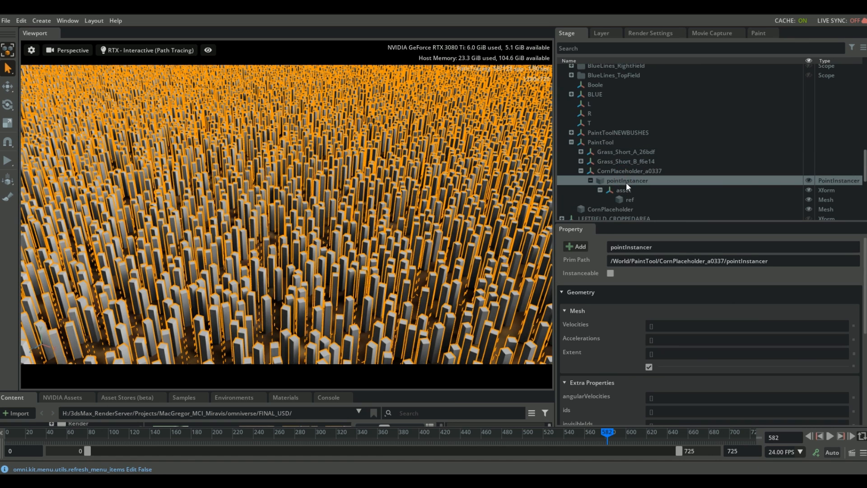
scroll("down", 3)
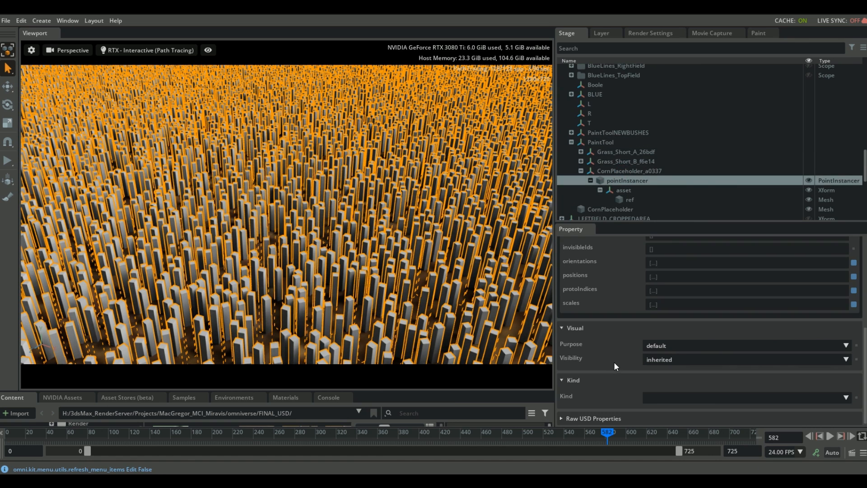
mouse_move(605, 315)
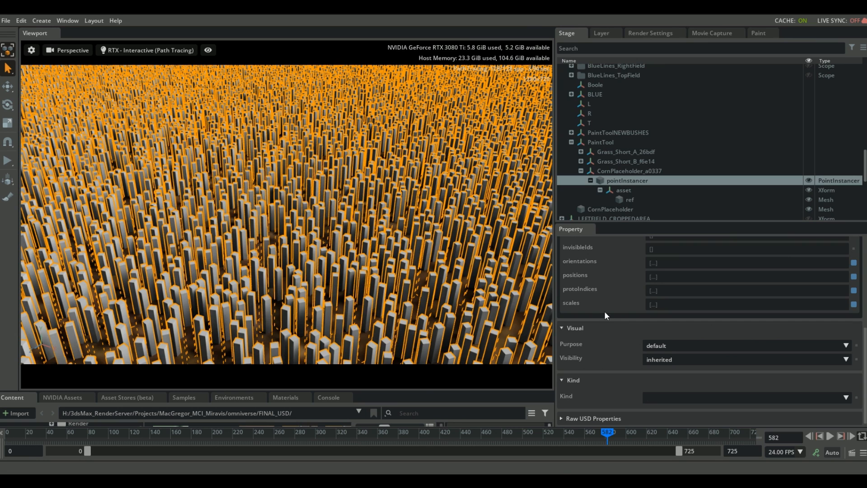
mouse_move(612, 378)
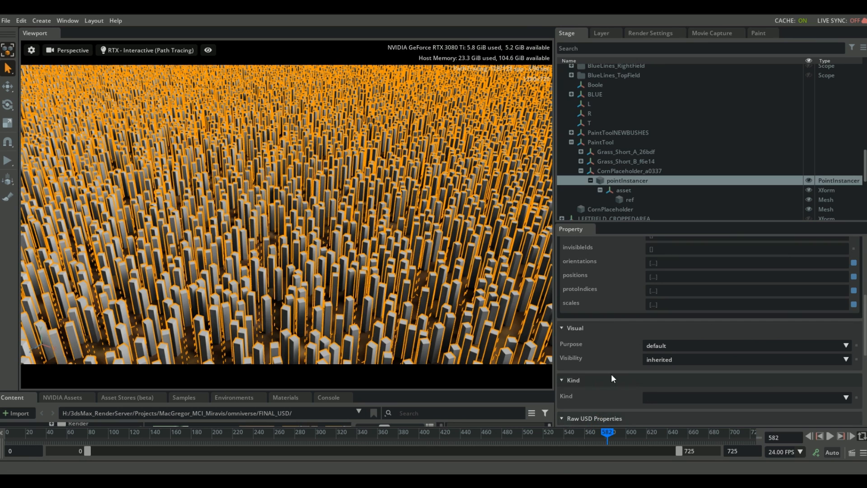
scroll("up", 3)
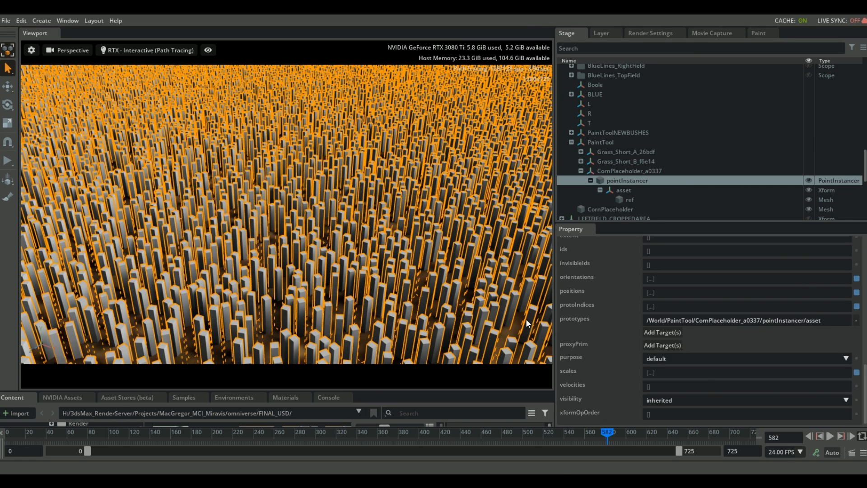
mouse_move(842, 330)
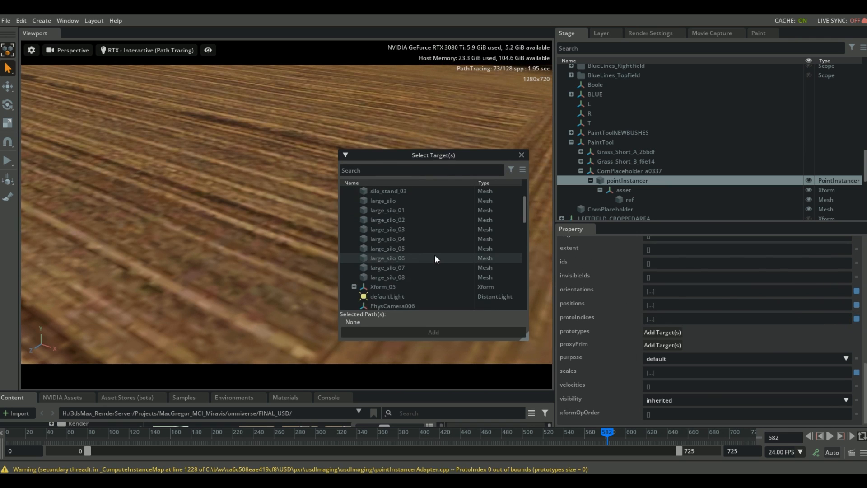
scroll("down", 3)
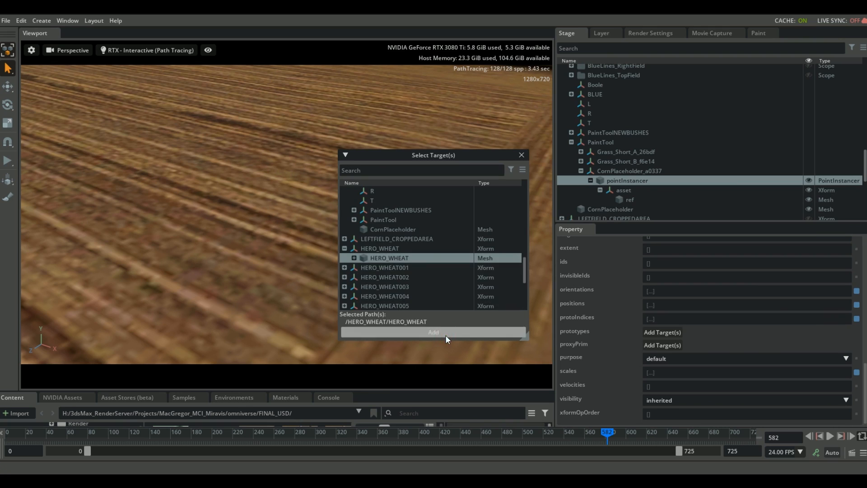
left_click(433, 332)
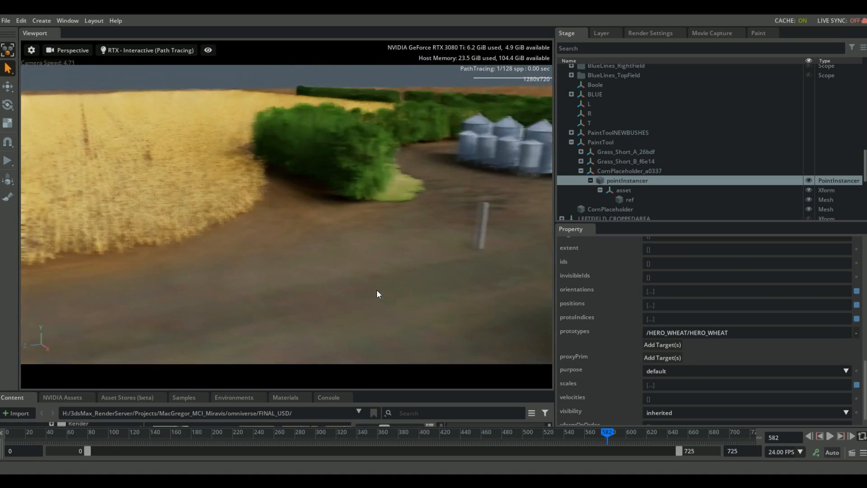
left_click(41, 21)
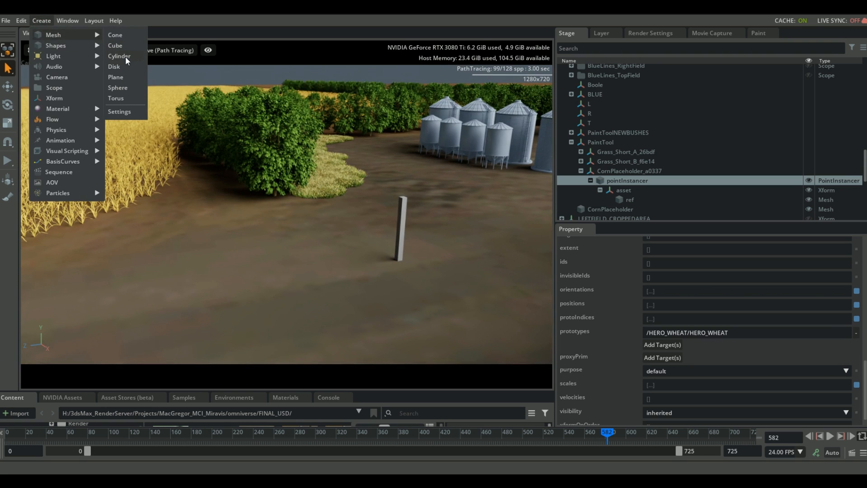
Add a small cylinder mesh to the scene and reshape it.
left_click(119, 56)
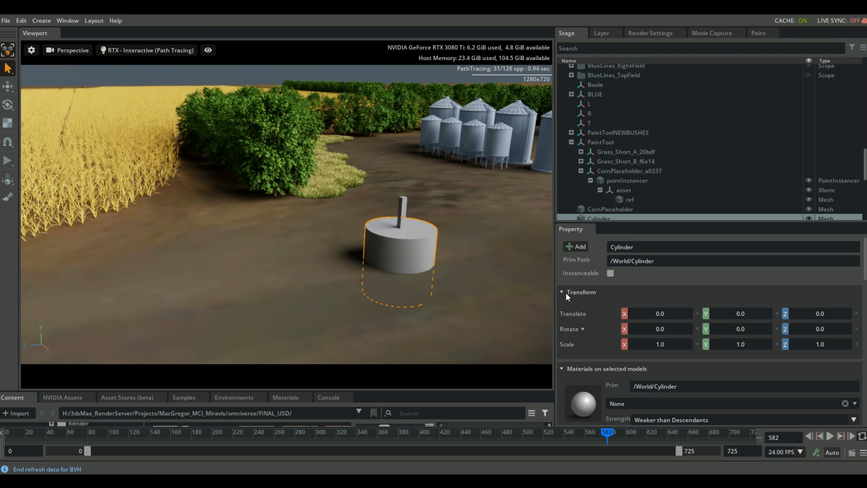
scroll("down", 3)
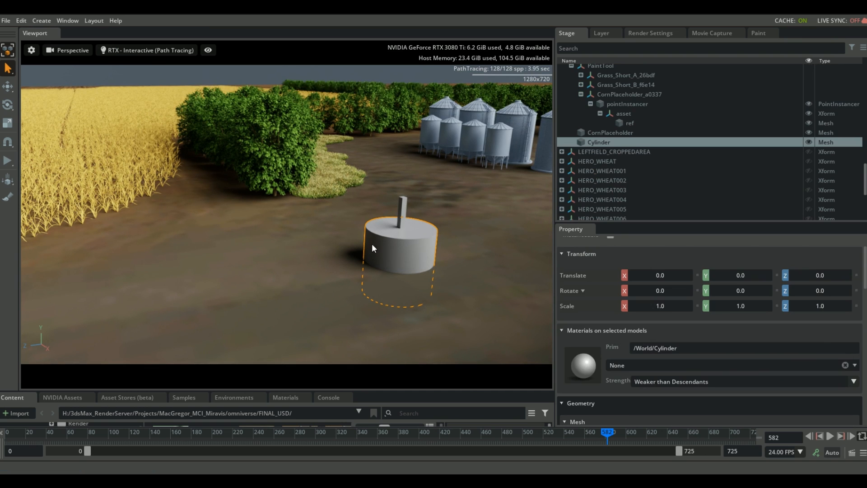
left_click(9, 122)
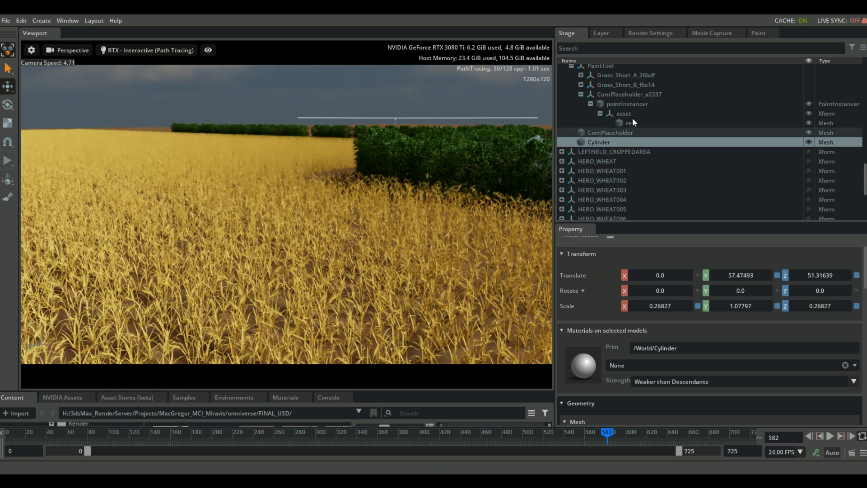
Clear the wheat from the point instancer's prototypes and start adding a new target.
left_click(626, 103)
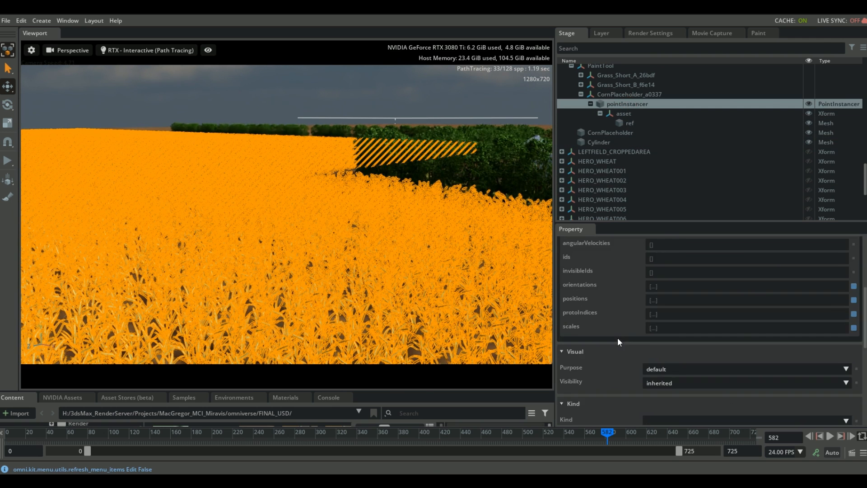
scroll("down", 3)
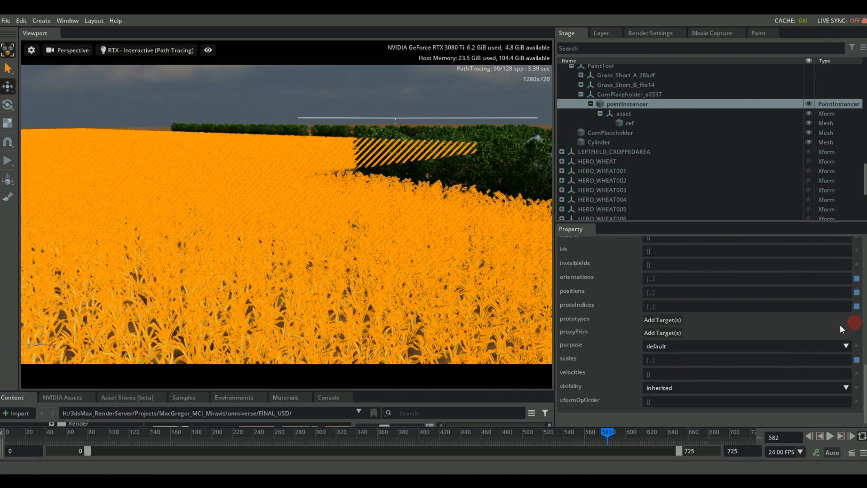
left_click(662, 318)
type("c")
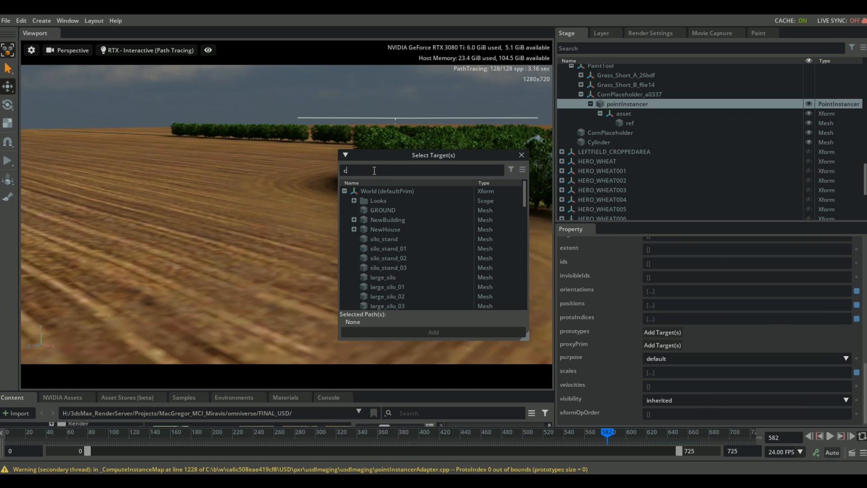
Try the Cylinder as target, then restore /HERO_WHEAT/HERO_WHEAT as the instancer's prototype.
type("ylinder")
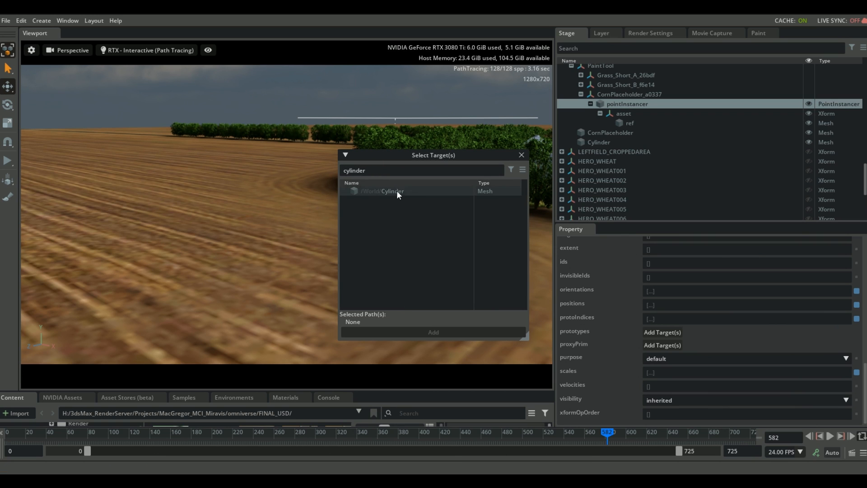
left_click(432, 331)
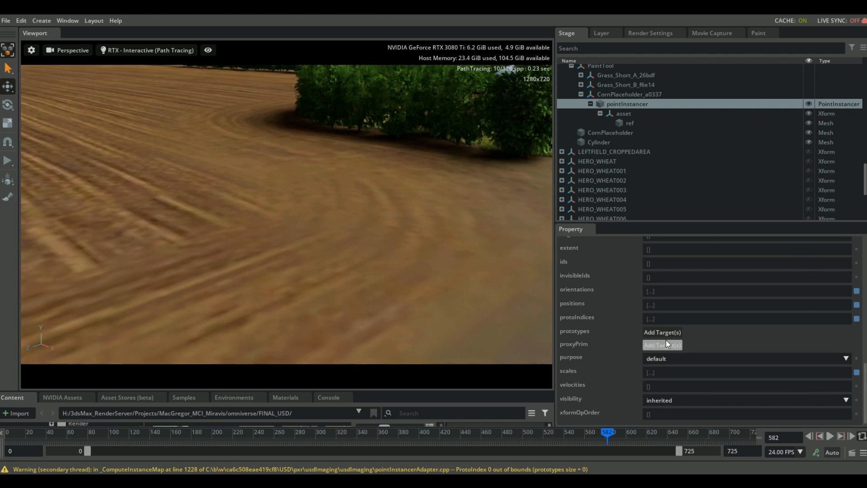
left_click(662, 331)
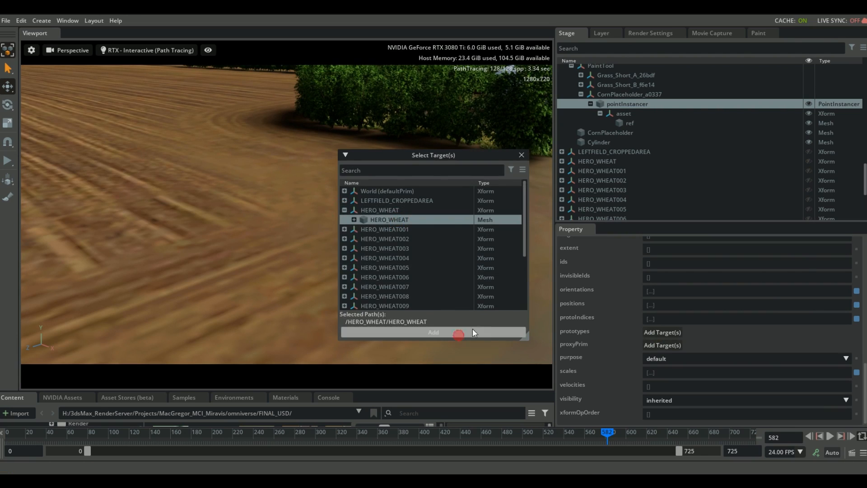
left_click(433, 332)
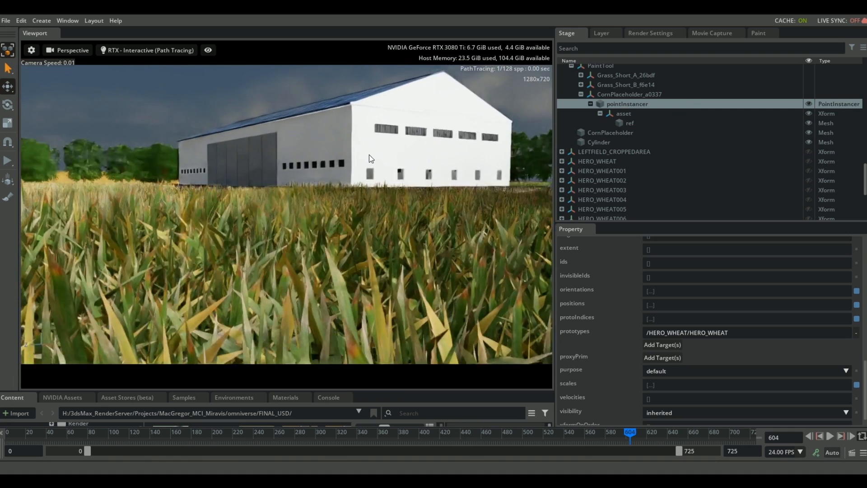
View the high-res wheat from ground level, then switch to the 3ds Max window.
left_click(31, 50)
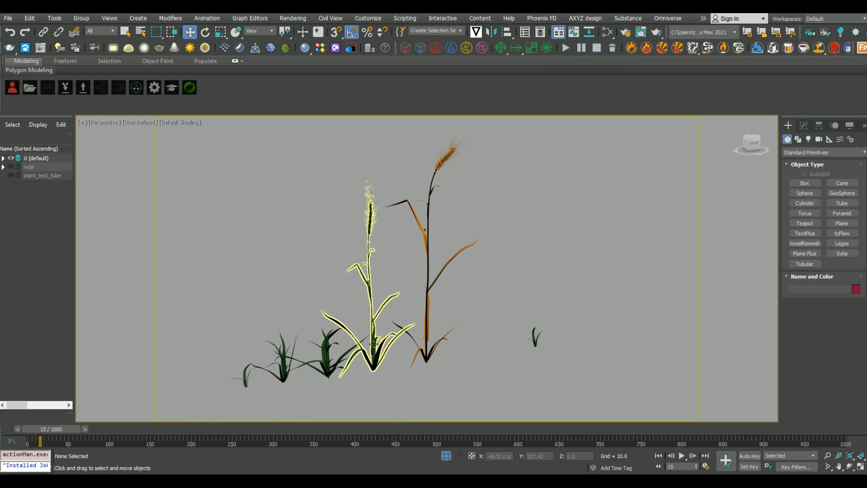
Inspect HERO_WHEAT's Morpher growth channels and Bend animation in 3ds Max, then return to Omniverse.
left_click(534, 334)
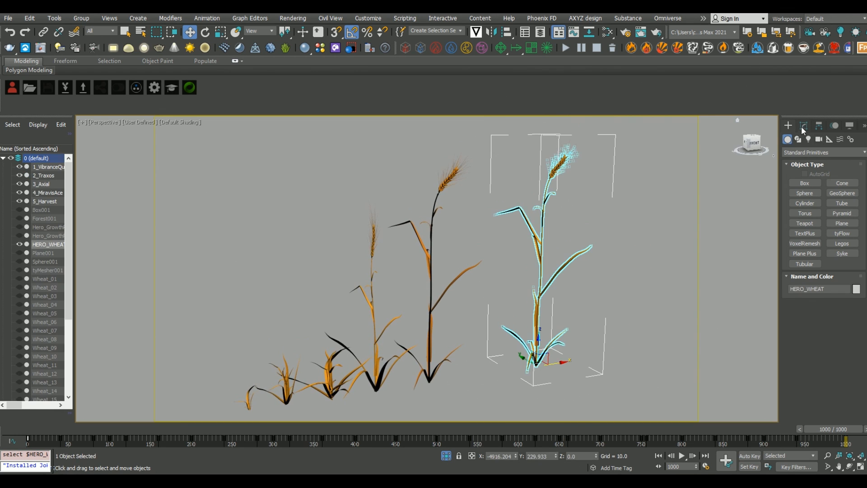
left_click(804, 125)
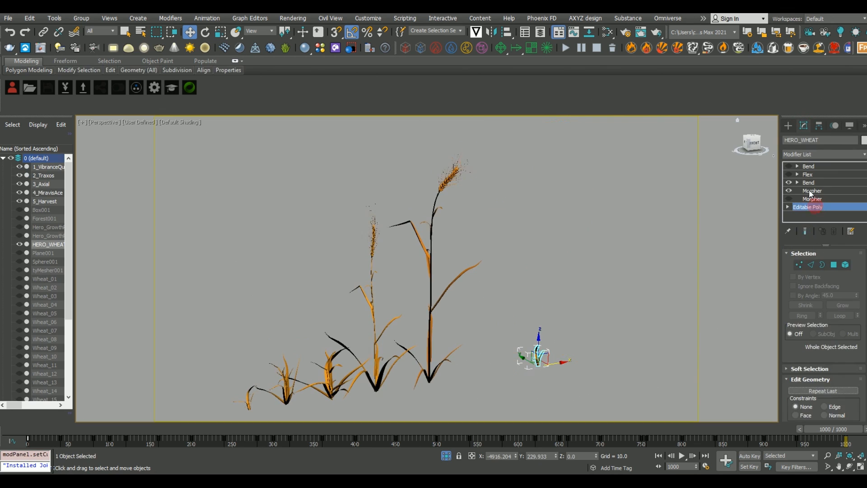
left_click(811, 191)
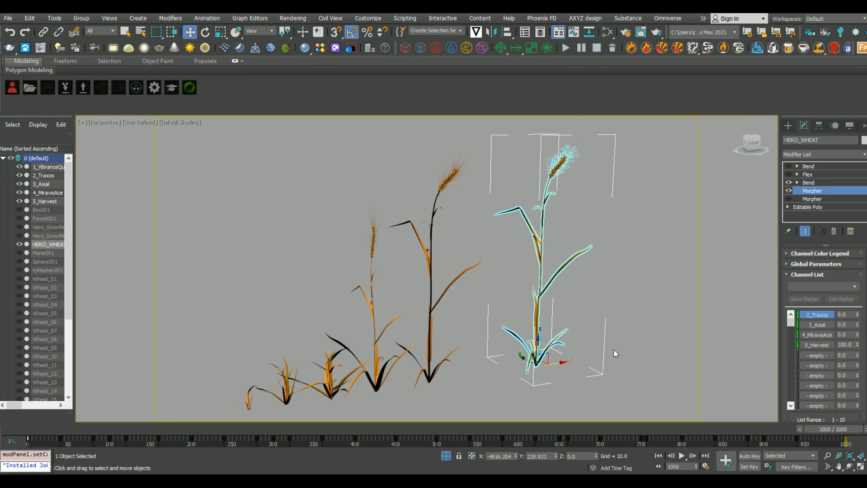
mouse_move(785, 346)
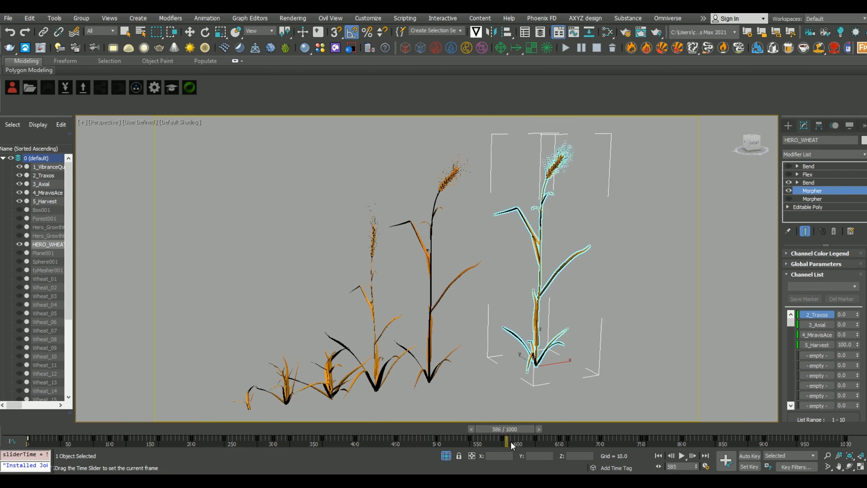
left_click(807, 181)
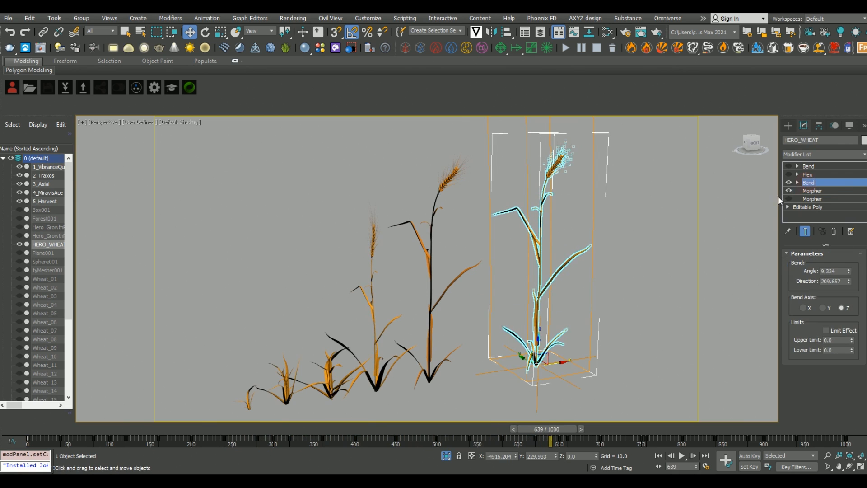
left_click(796, 183)
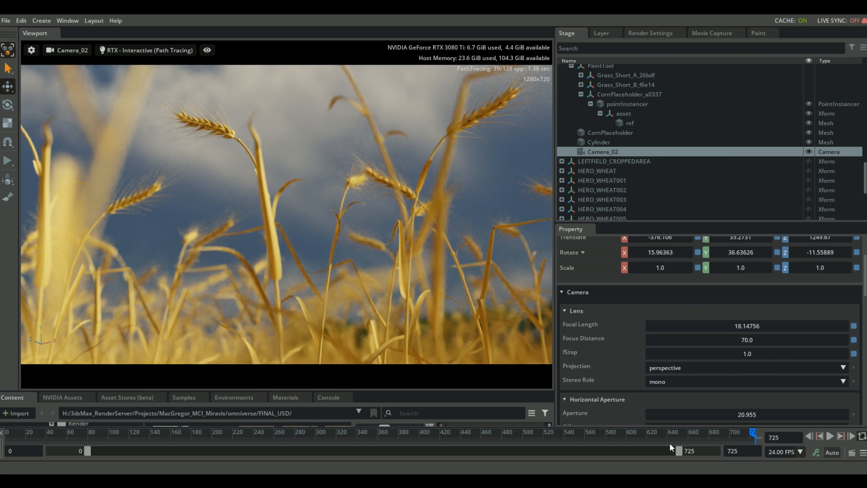
mouse_move(559, 299)
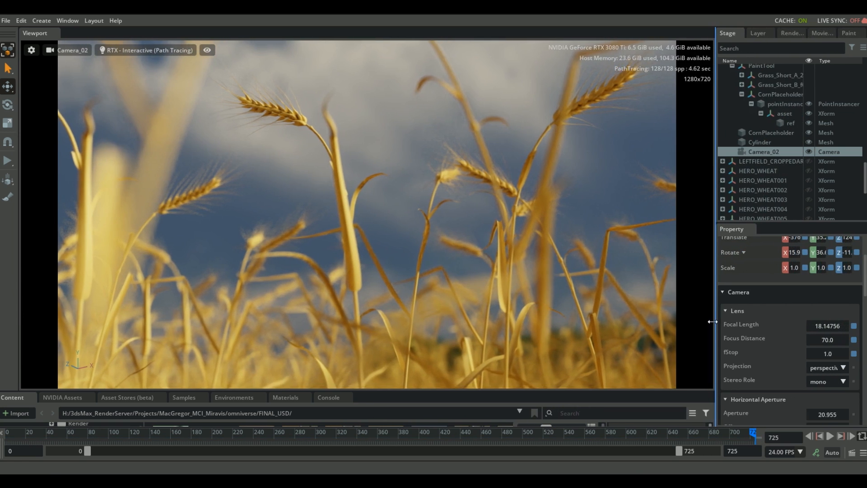
Bring up Movie Capture with room to set Camera_02 frames 600-725 at 1920×1080.
left_click(813, 32)
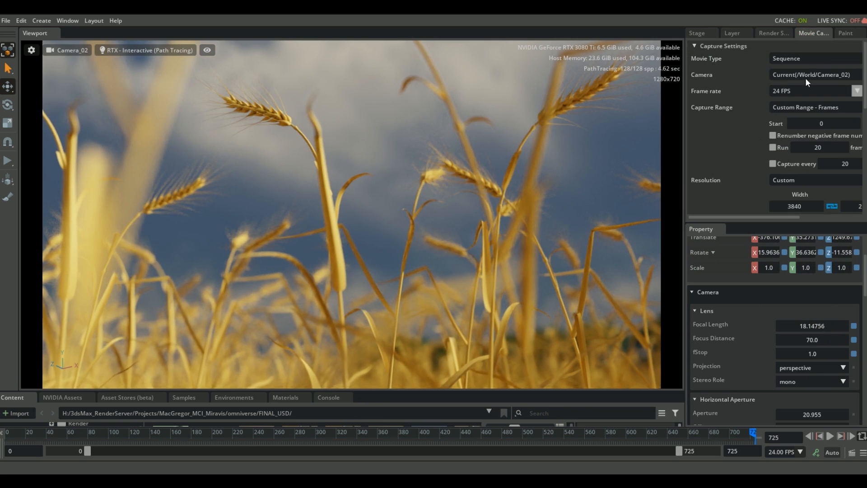
mouse_move(713, 221)
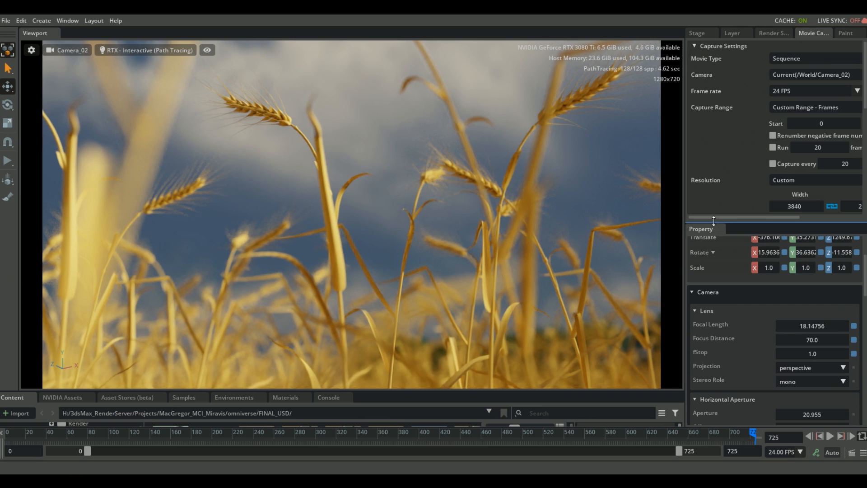
left_click(67, 21)
type("1920")
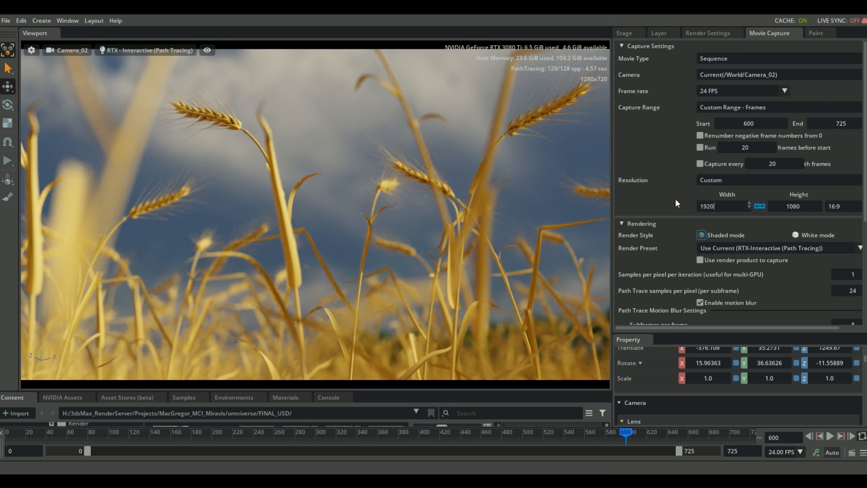
Switch the WheatRender output from .exr to .mp4 and start capturing the sequence.
scroll("down", 3)
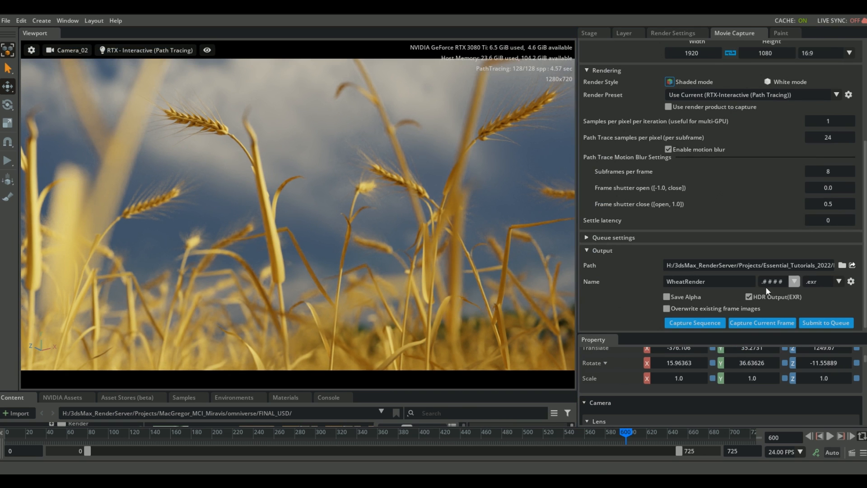
left_click(838, 281)
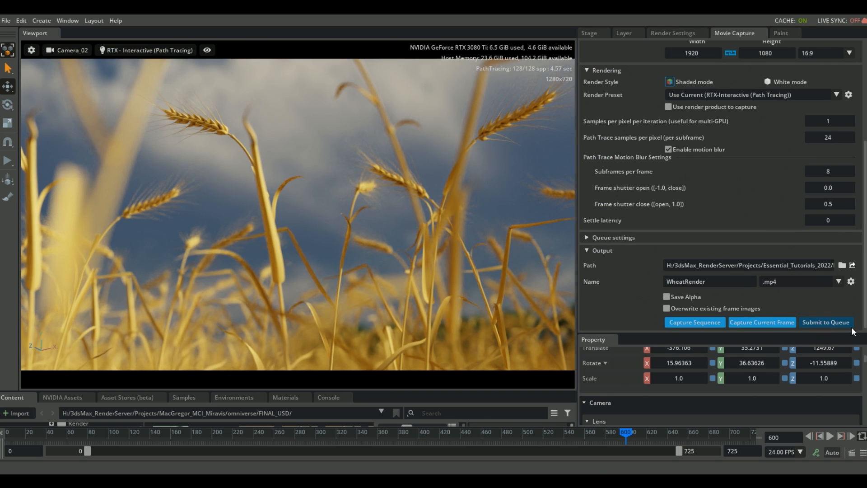
left_click(693, 322)
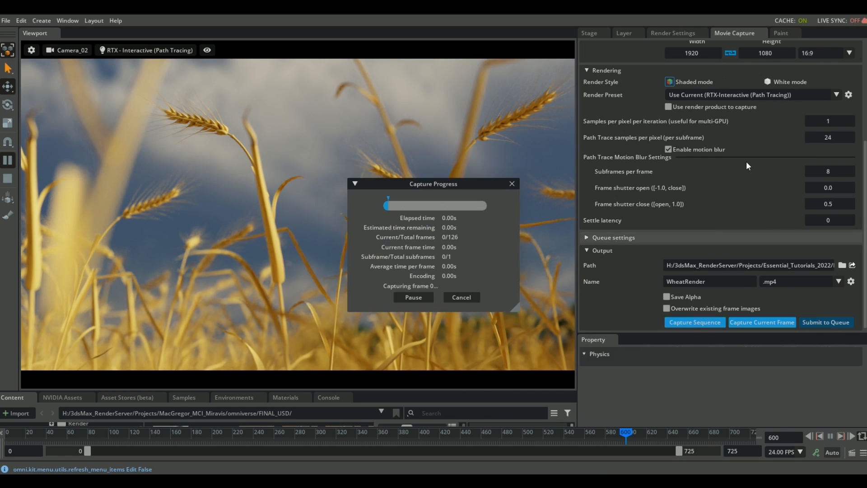